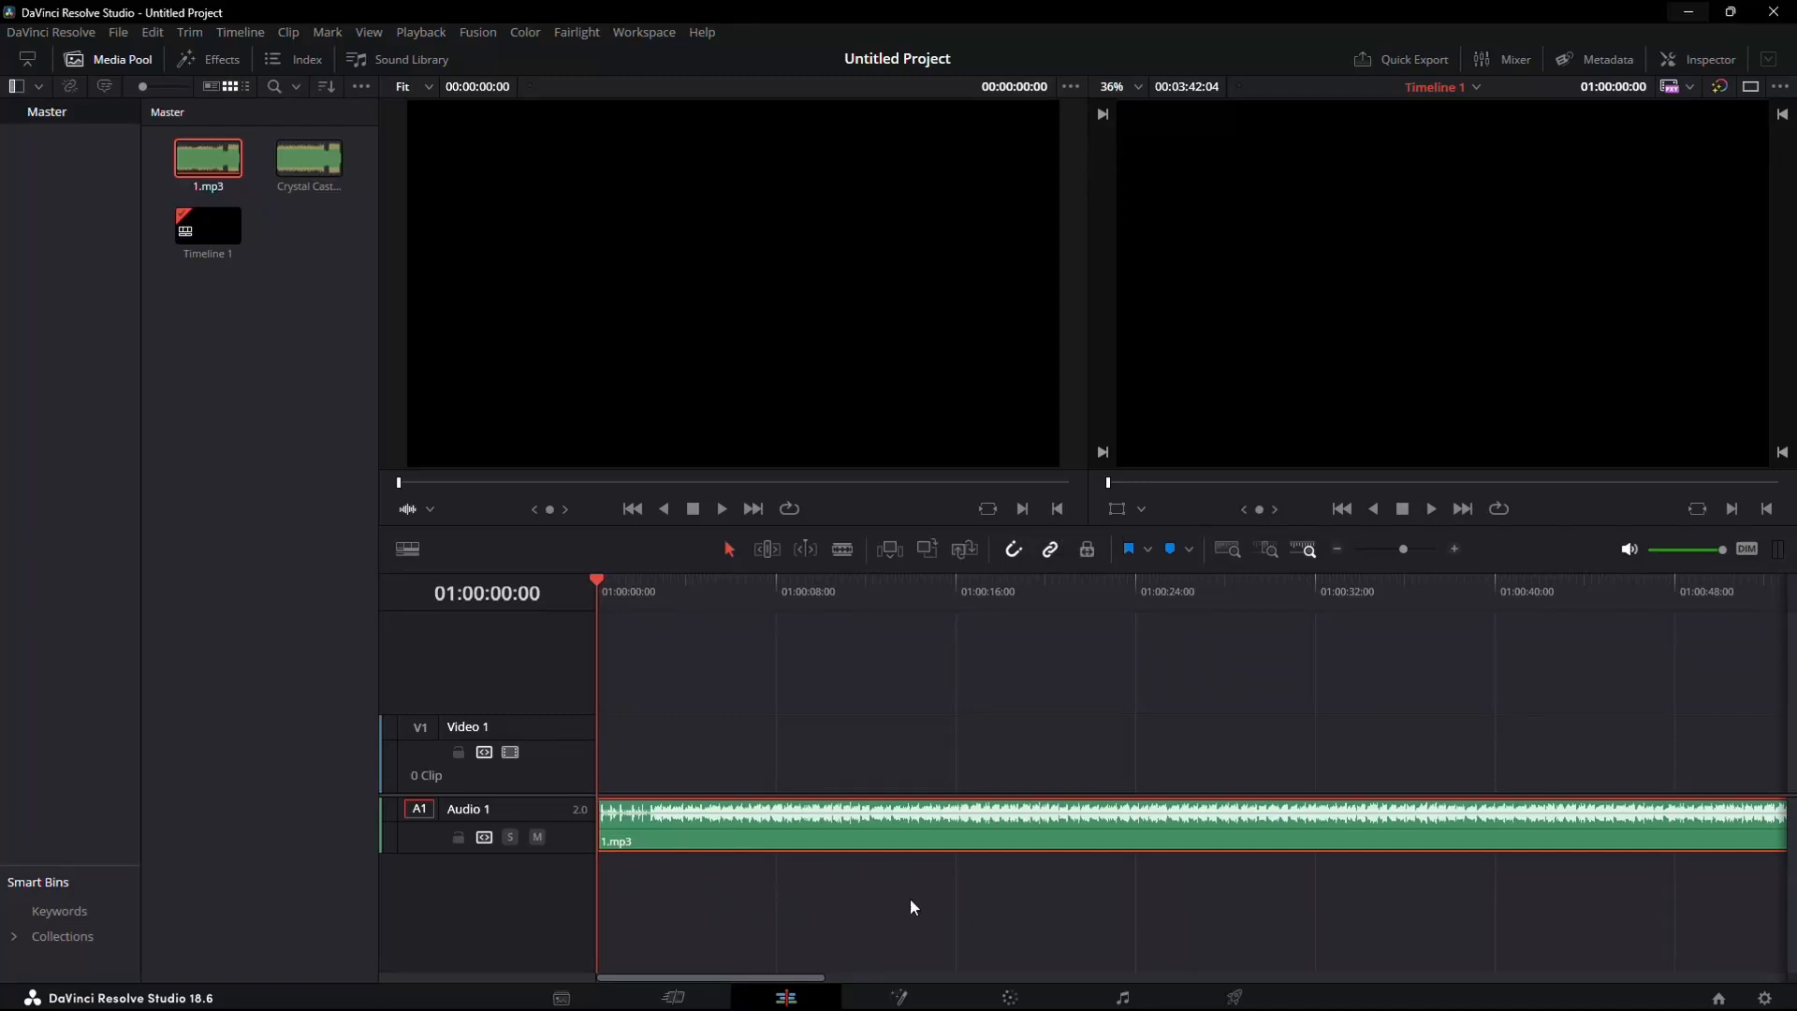
Step: Select the 1.mp3 clip on Audio 1 and show its right-click action list
click(622, 844)
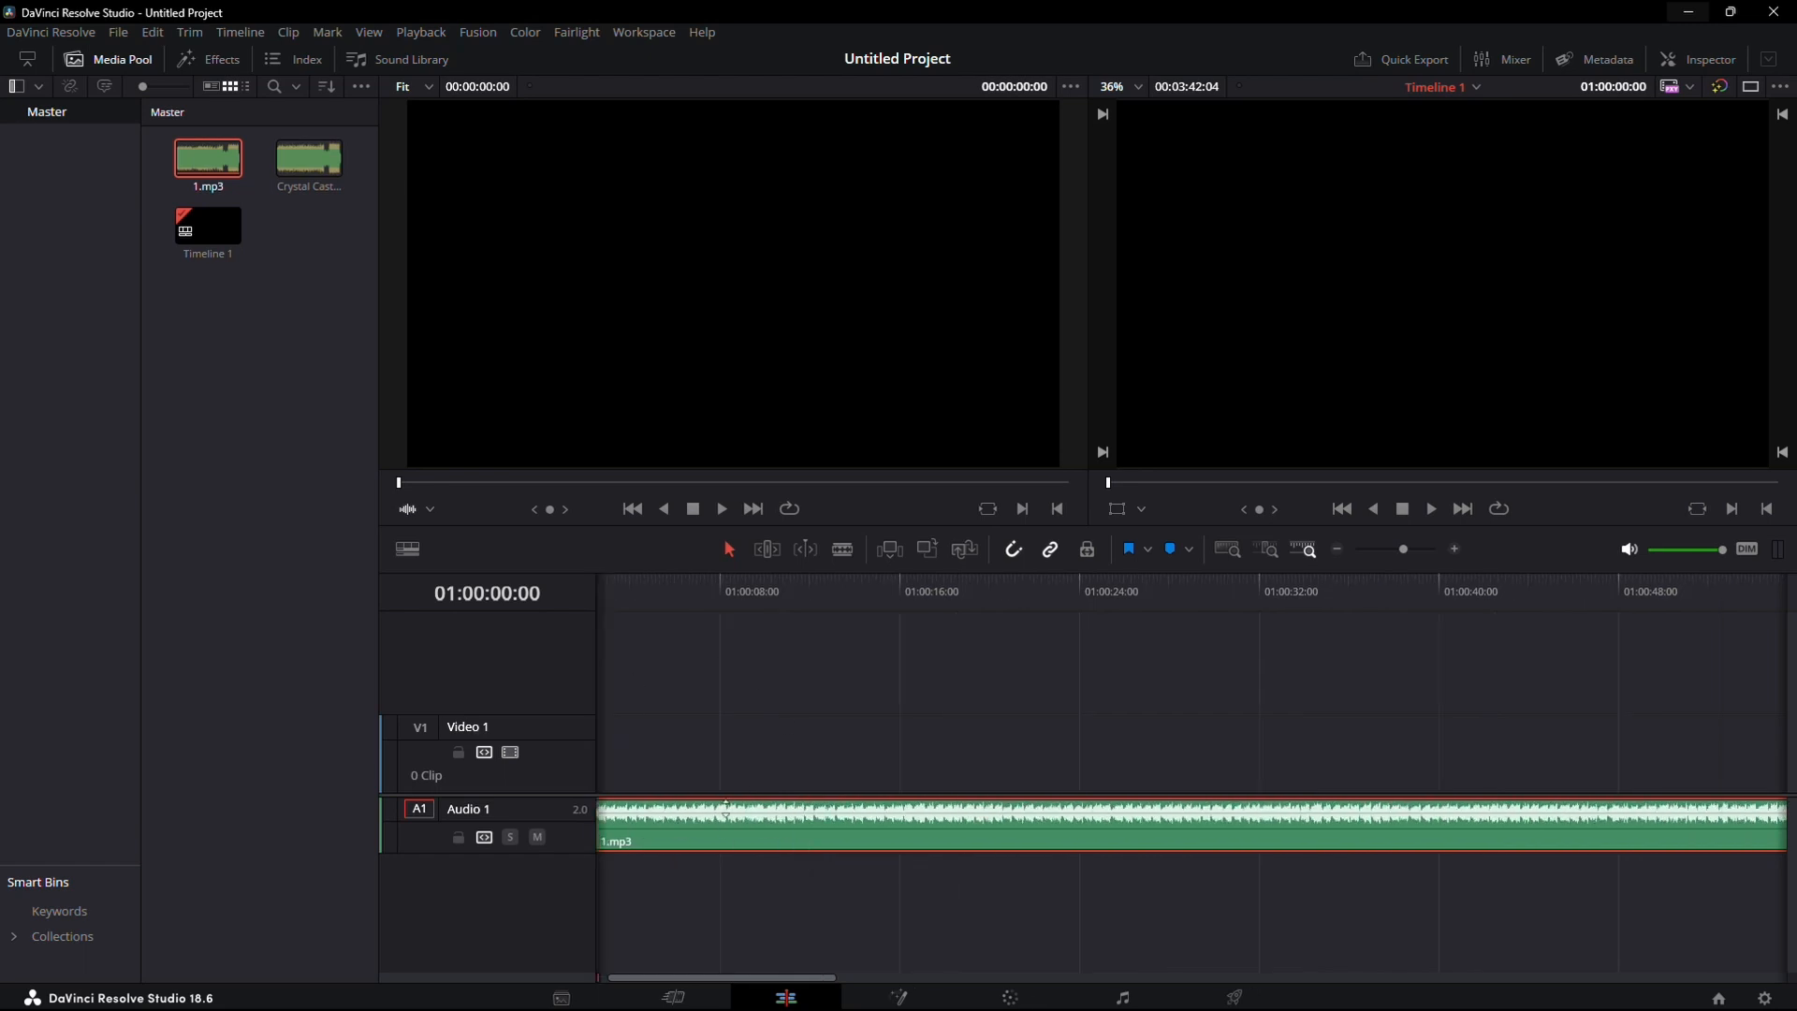
drag(722, 977, 853, 977)
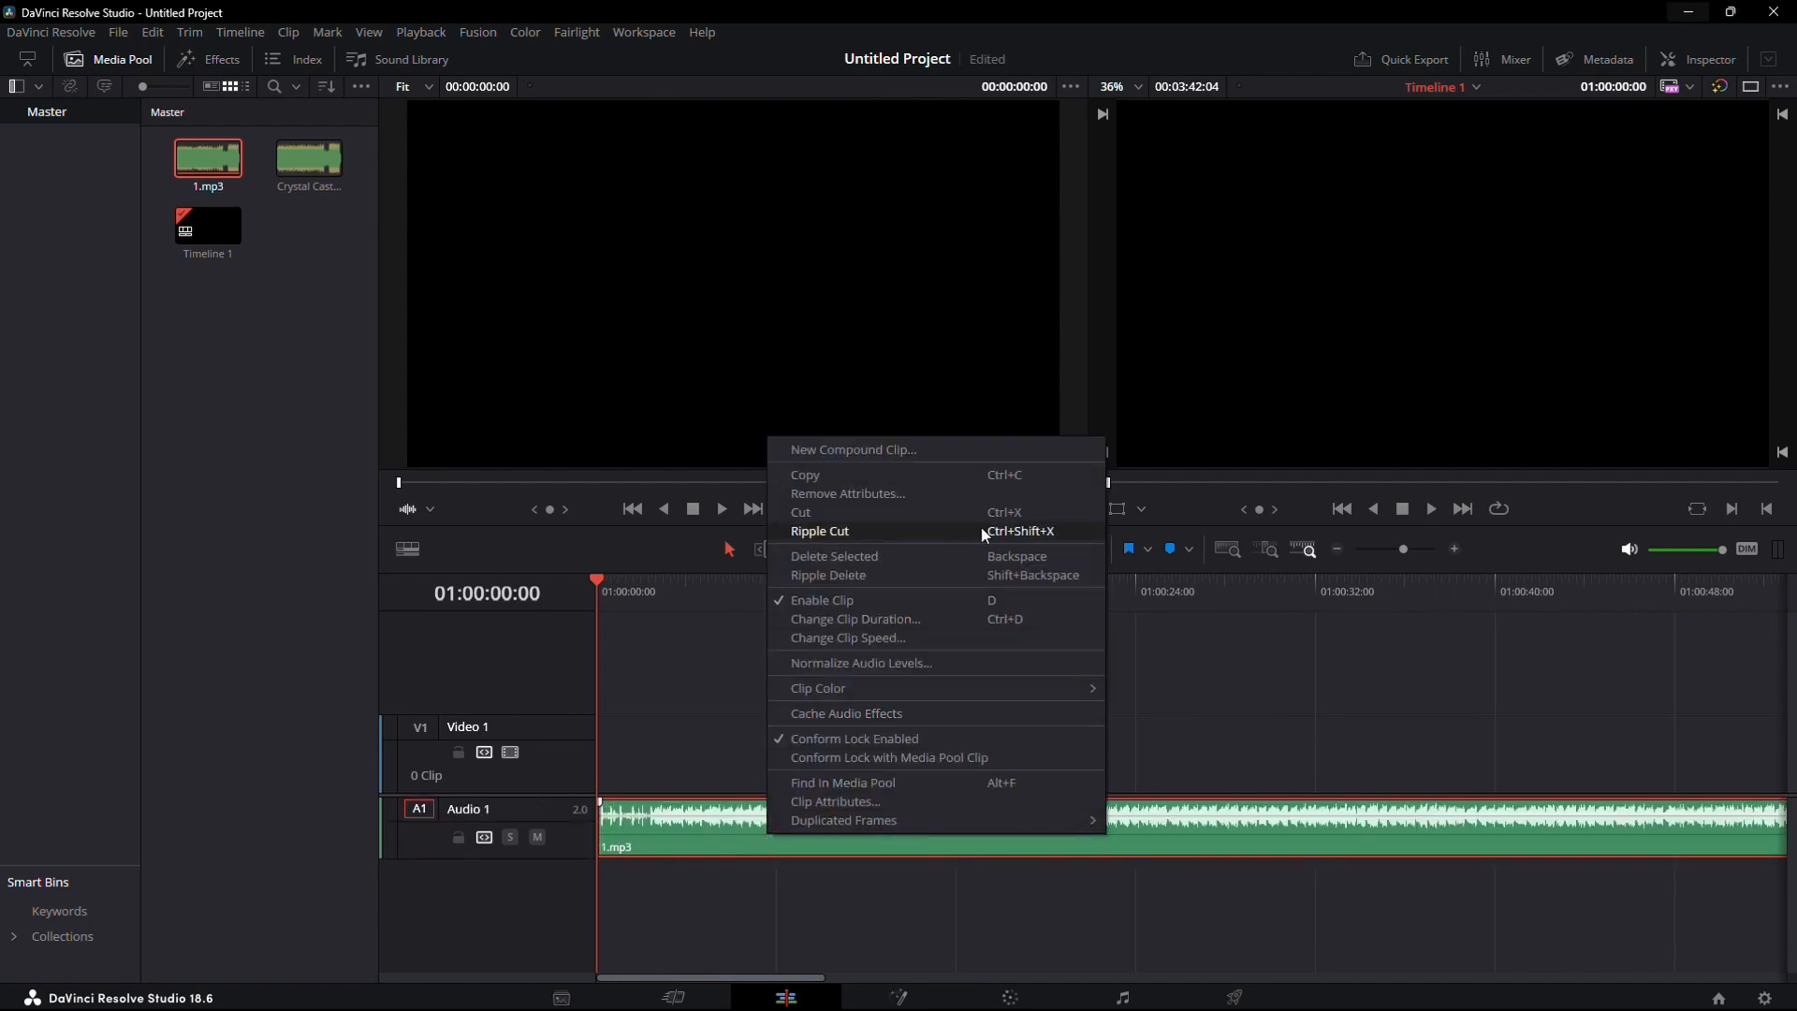
click(934, 731)
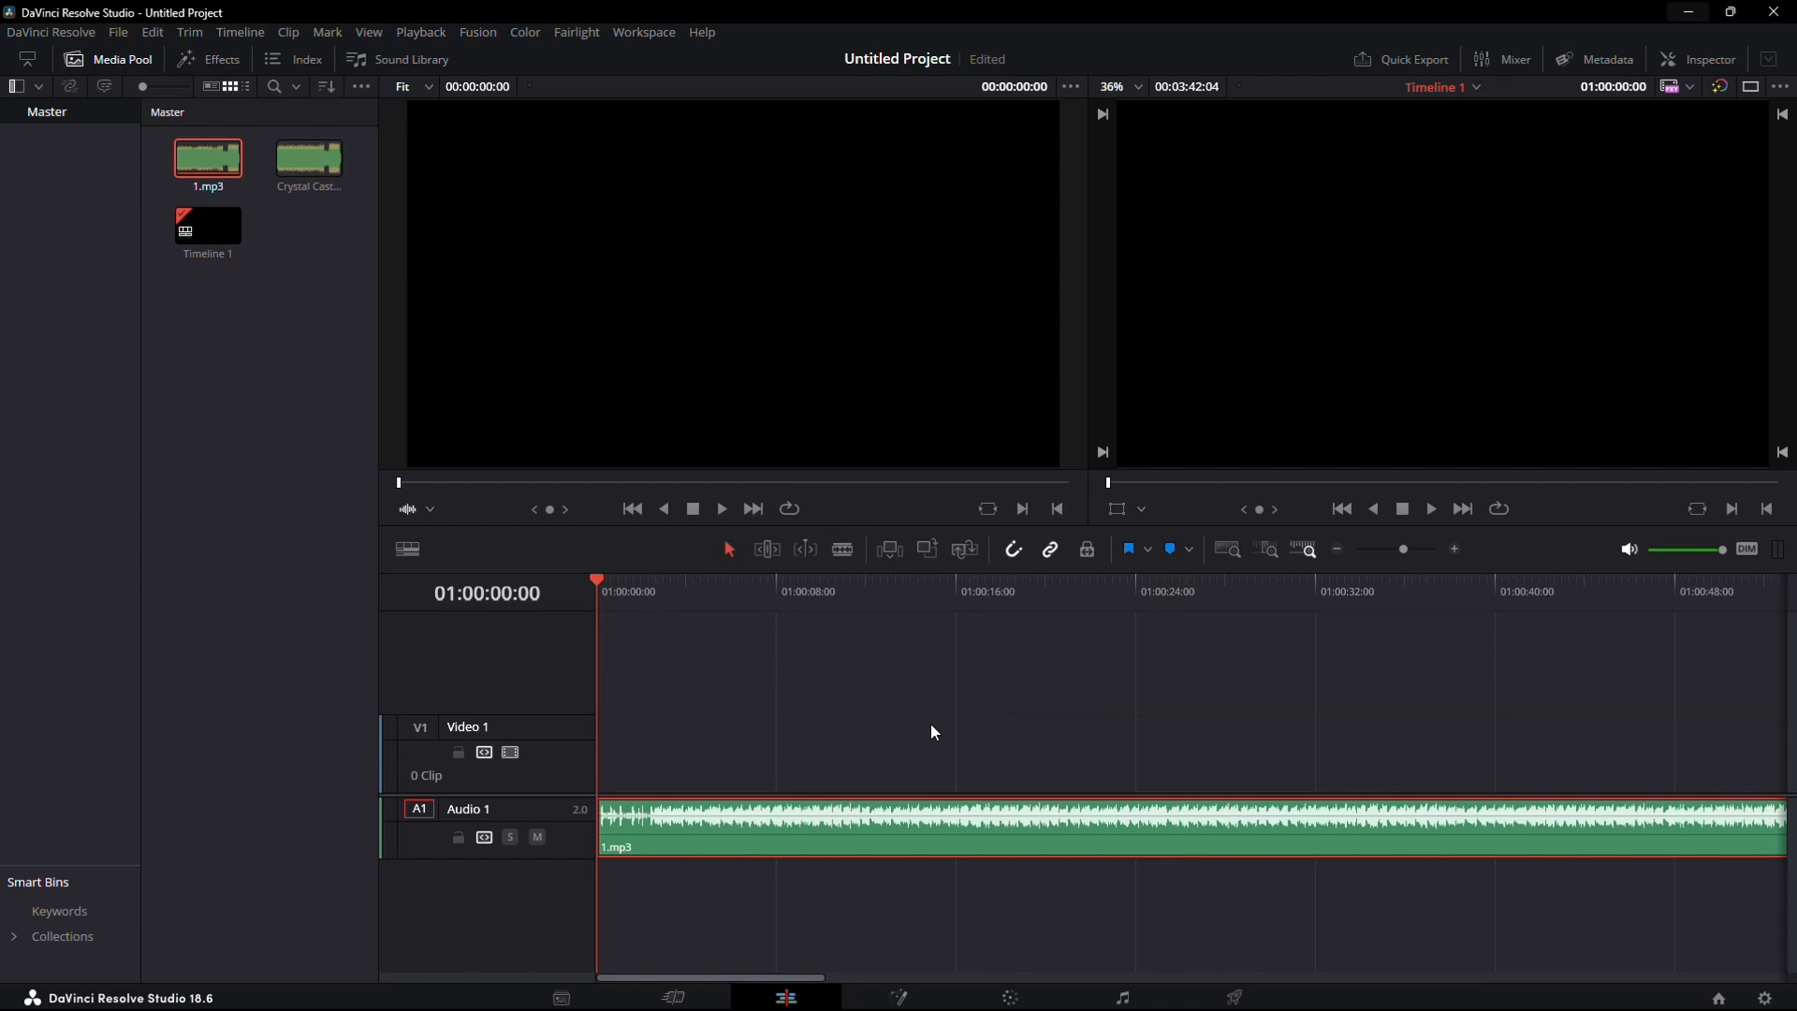
mouse_move(740, 831)
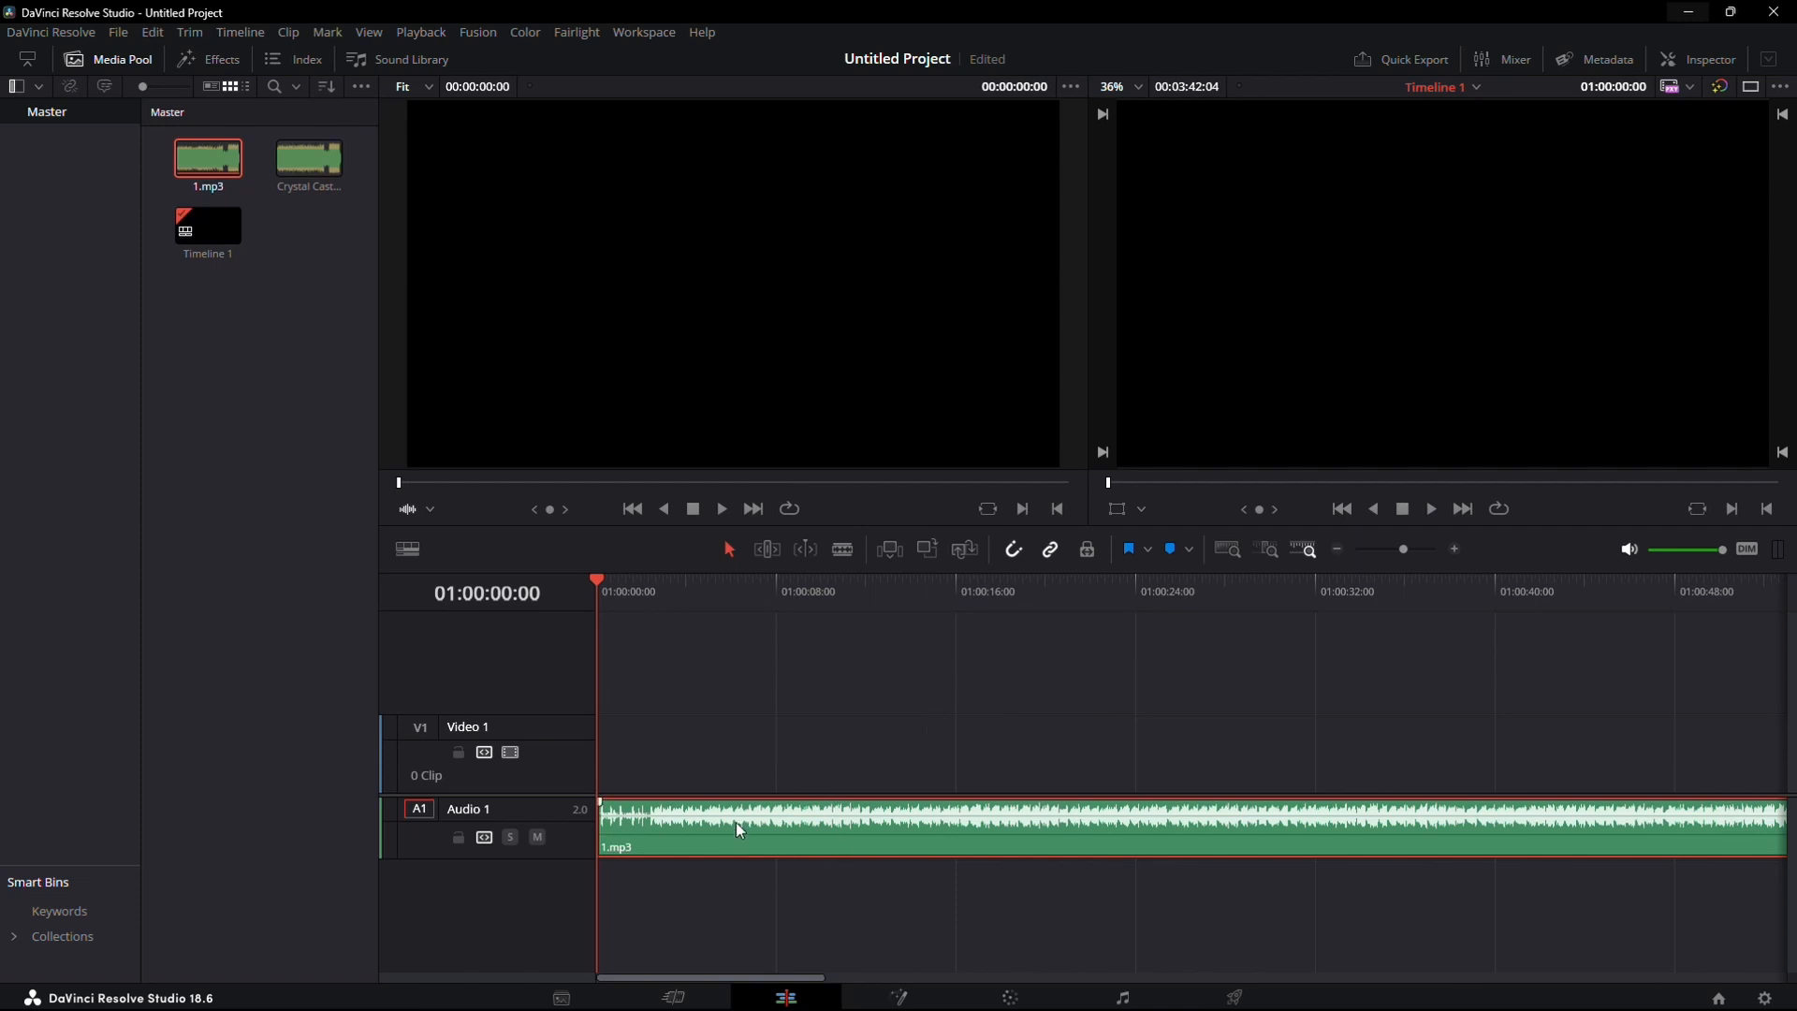
right_click(738, 829)
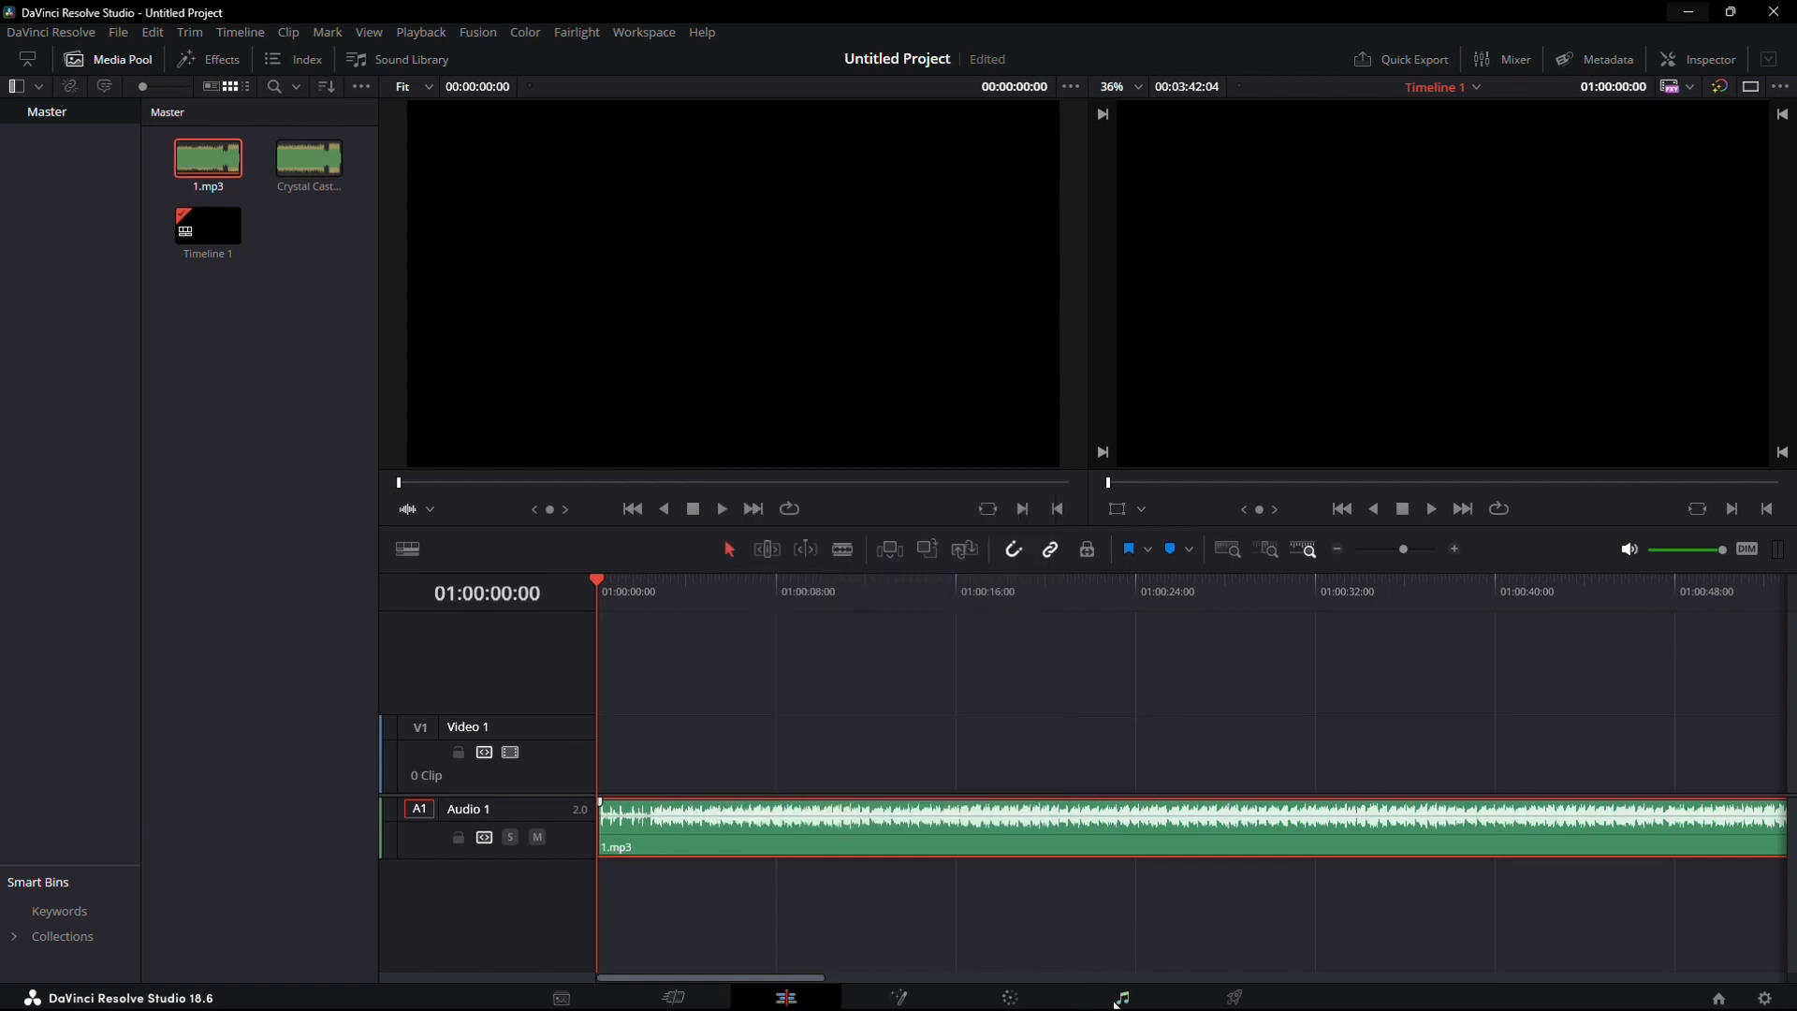
right_click(784, 816)
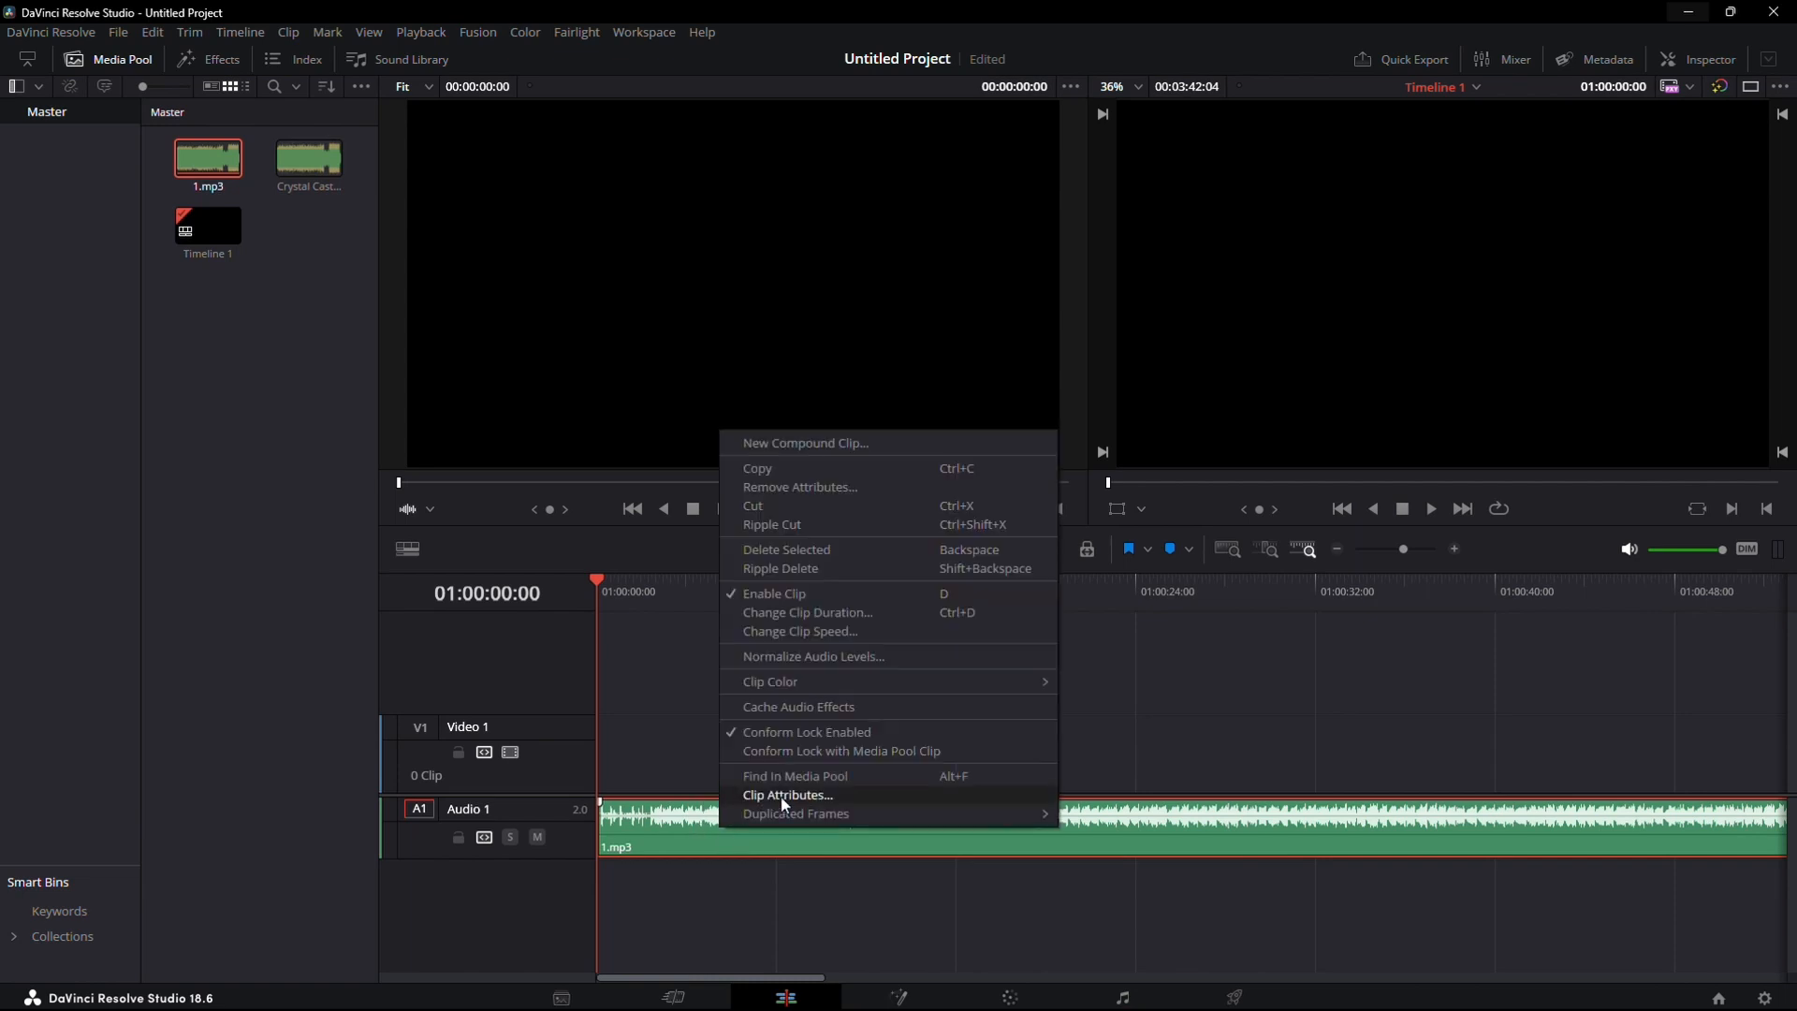
Step: In Clip Attributes, set the audio format to Stereo with Embedded Channel 1 feeding the right channel
click(786, 794)
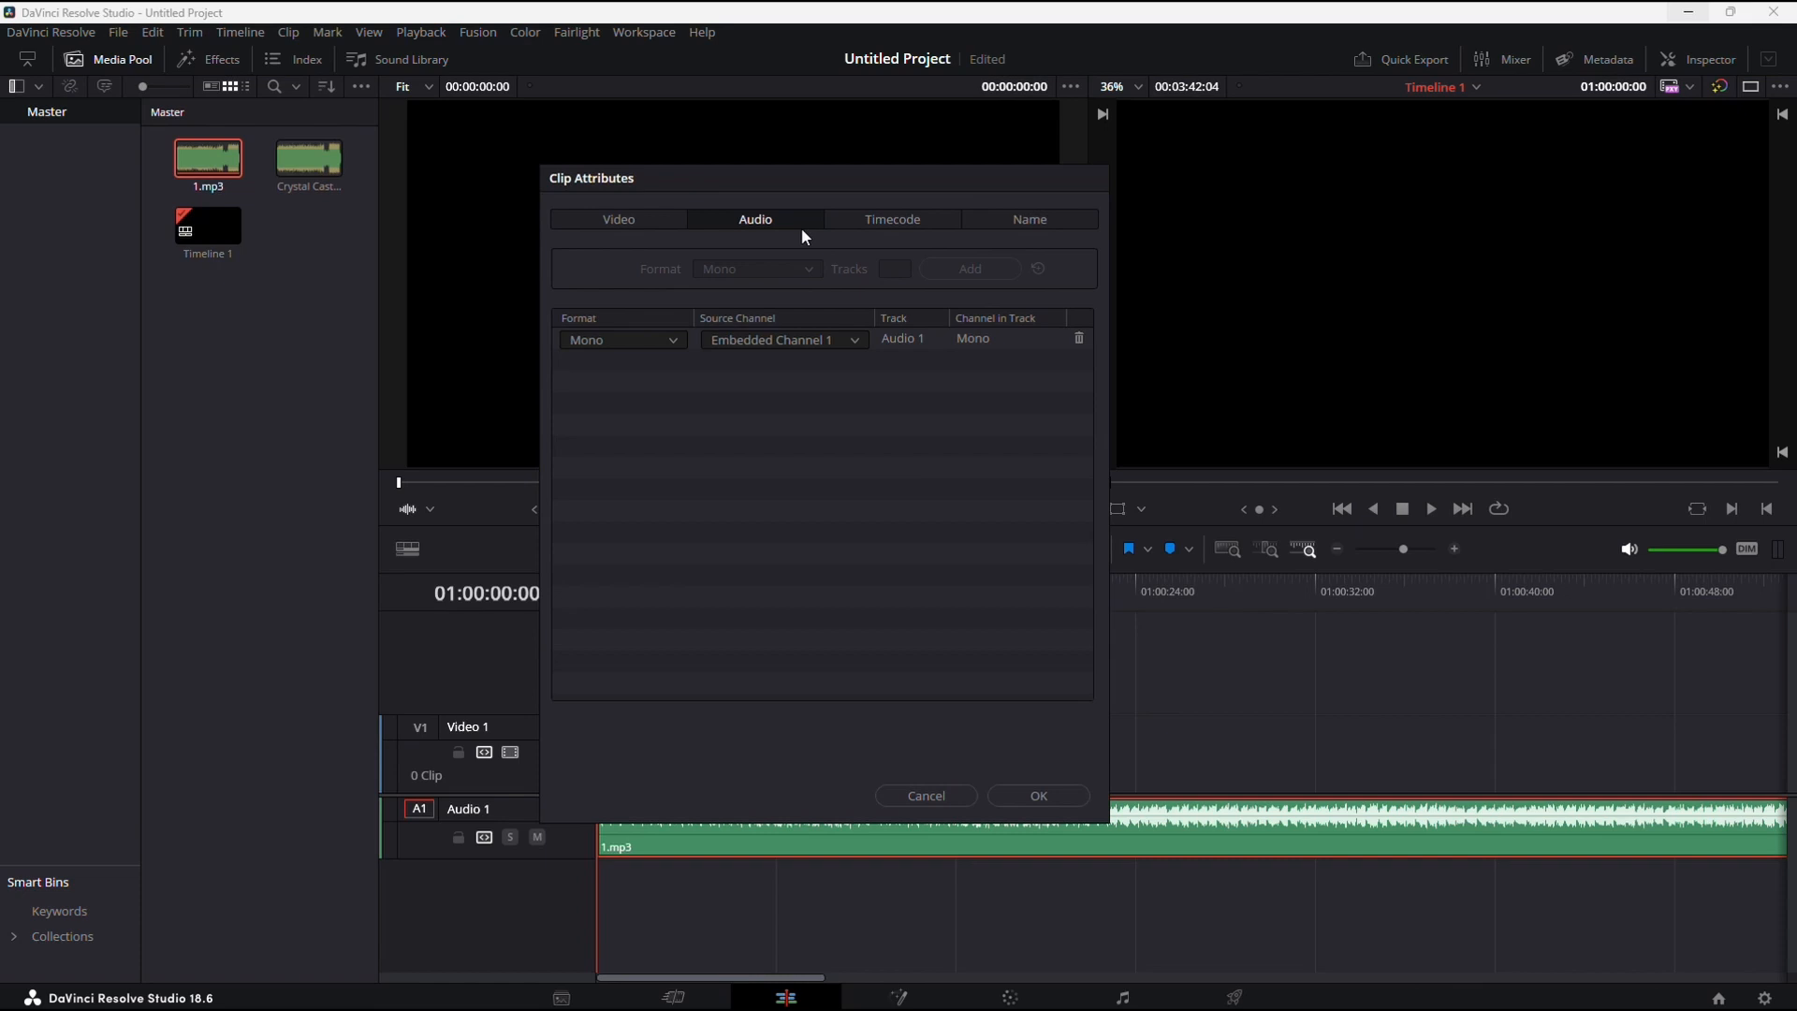
mouse_move(602, 352)
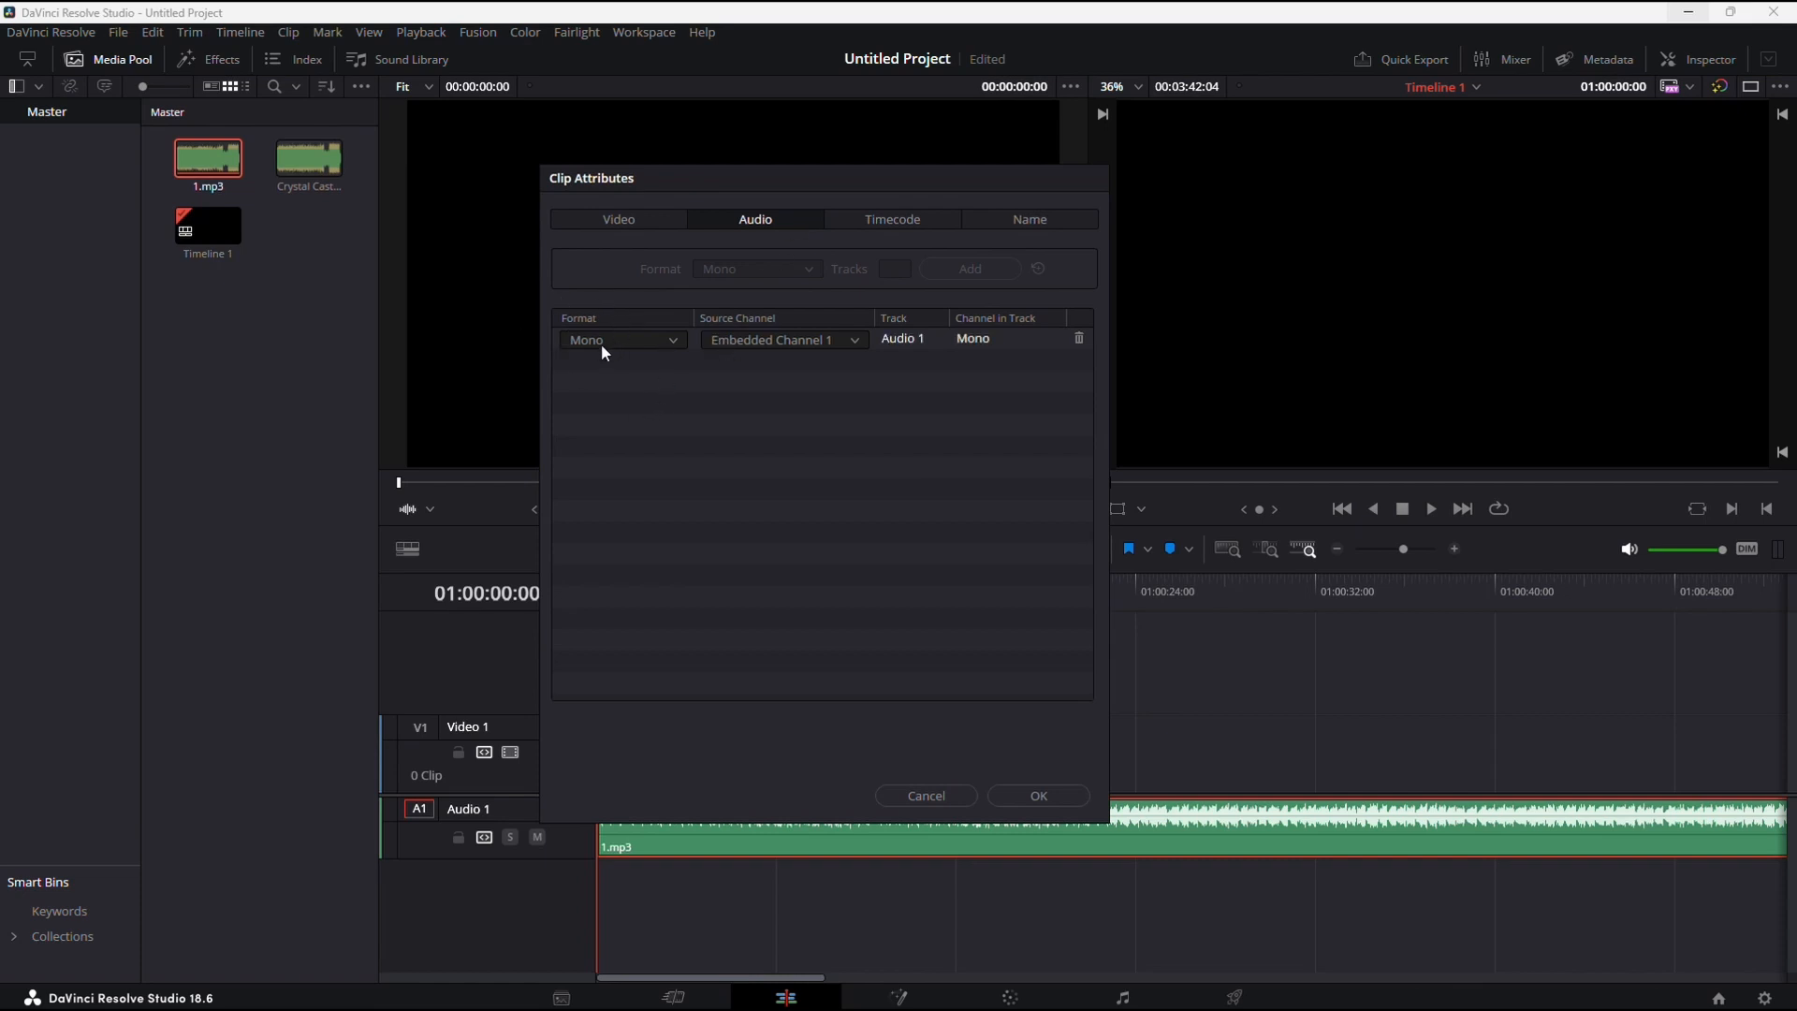
click(622, 339)
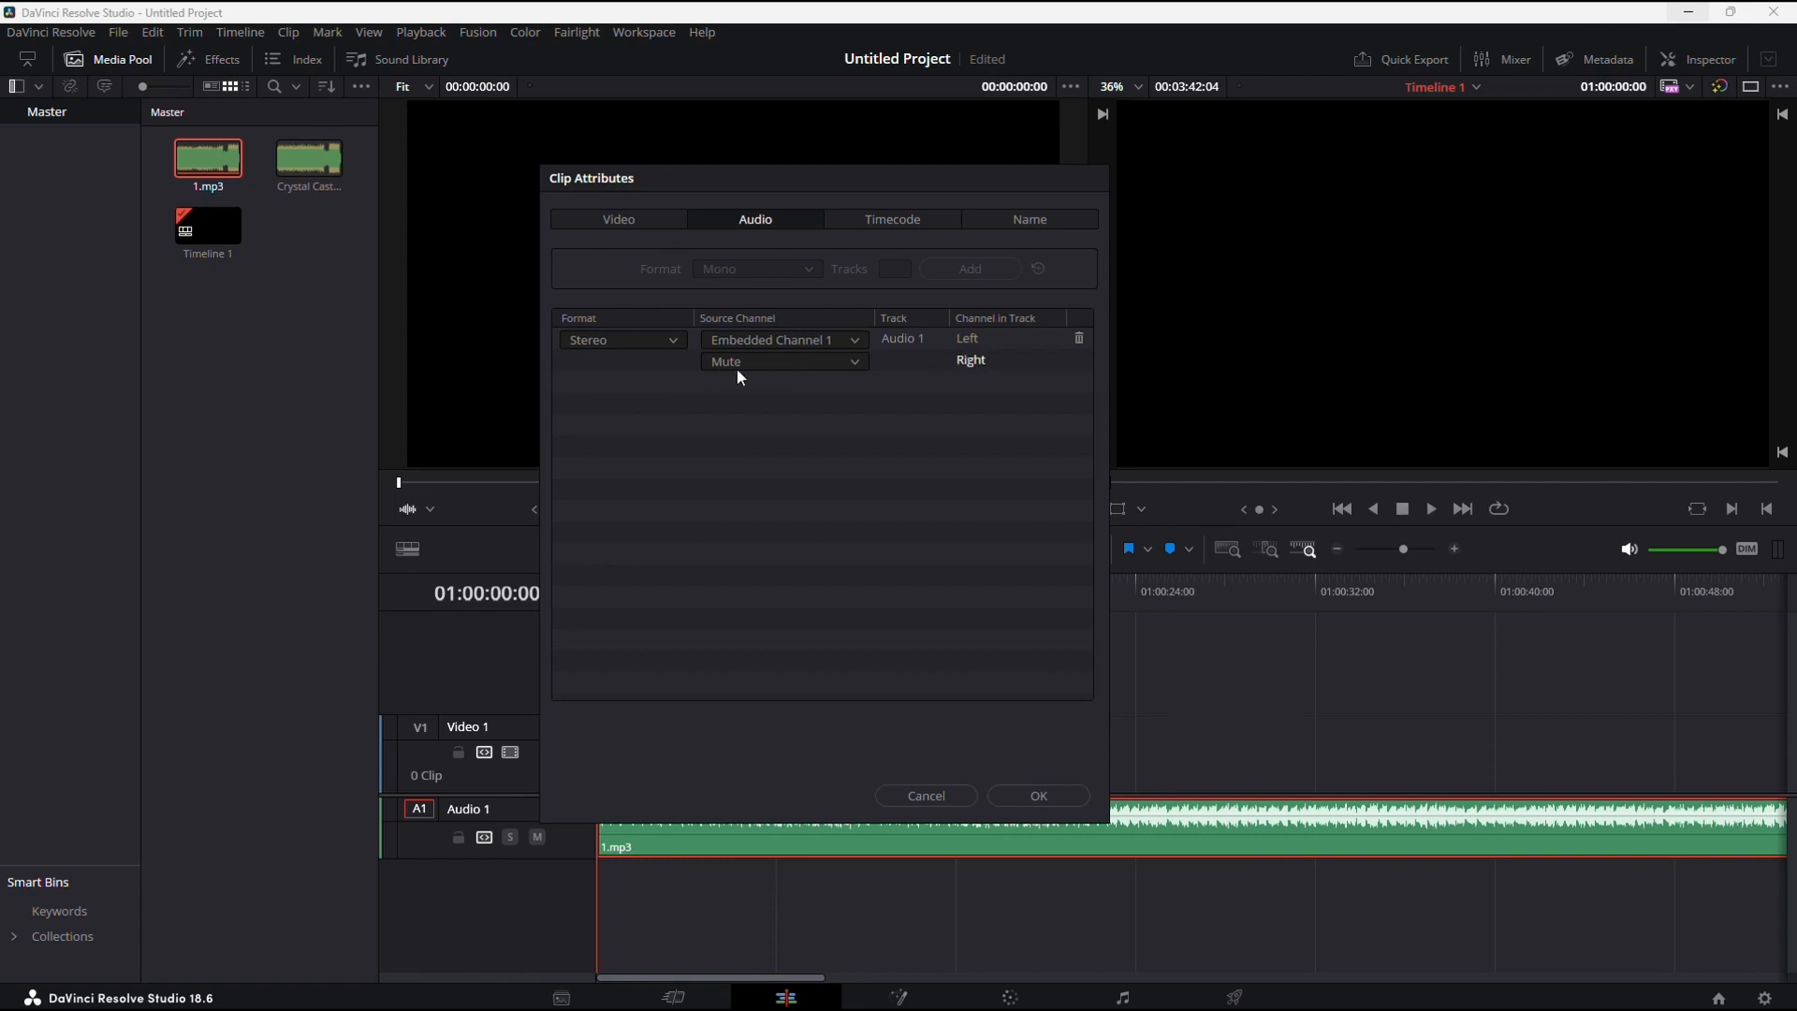
click(782, 361)
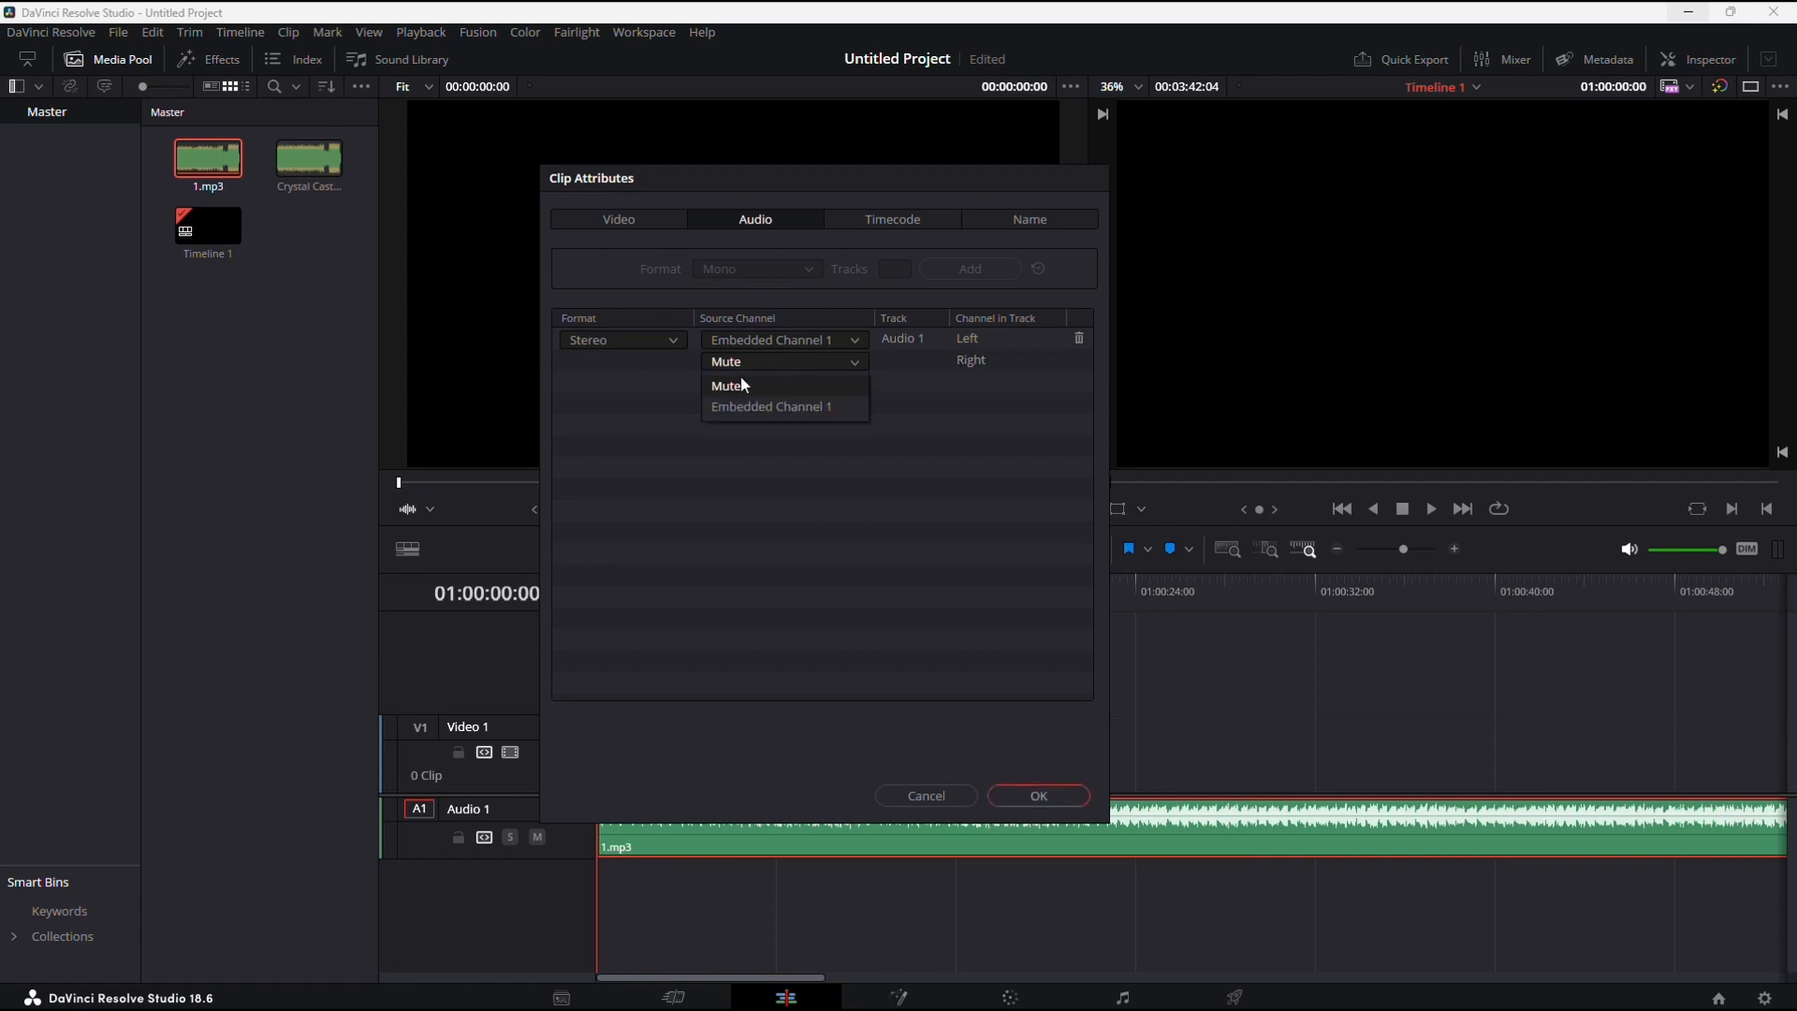
mouse_move(725, 415)
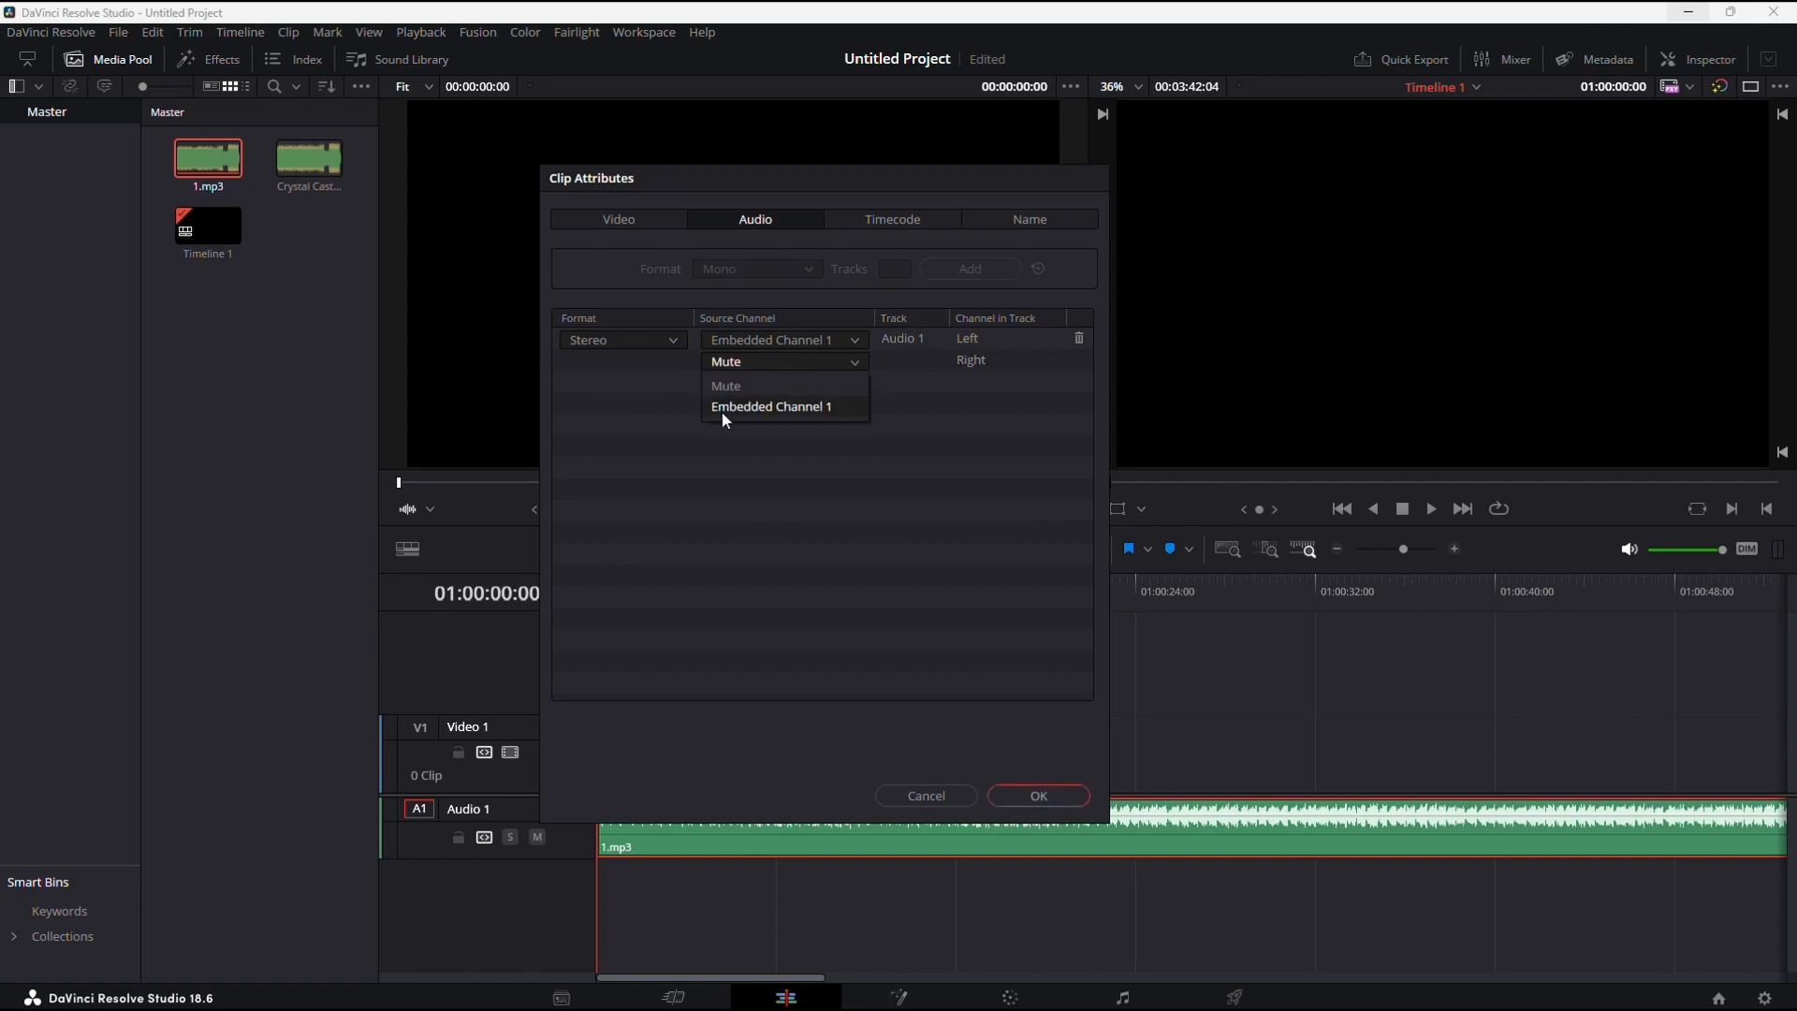
click(775, 406)
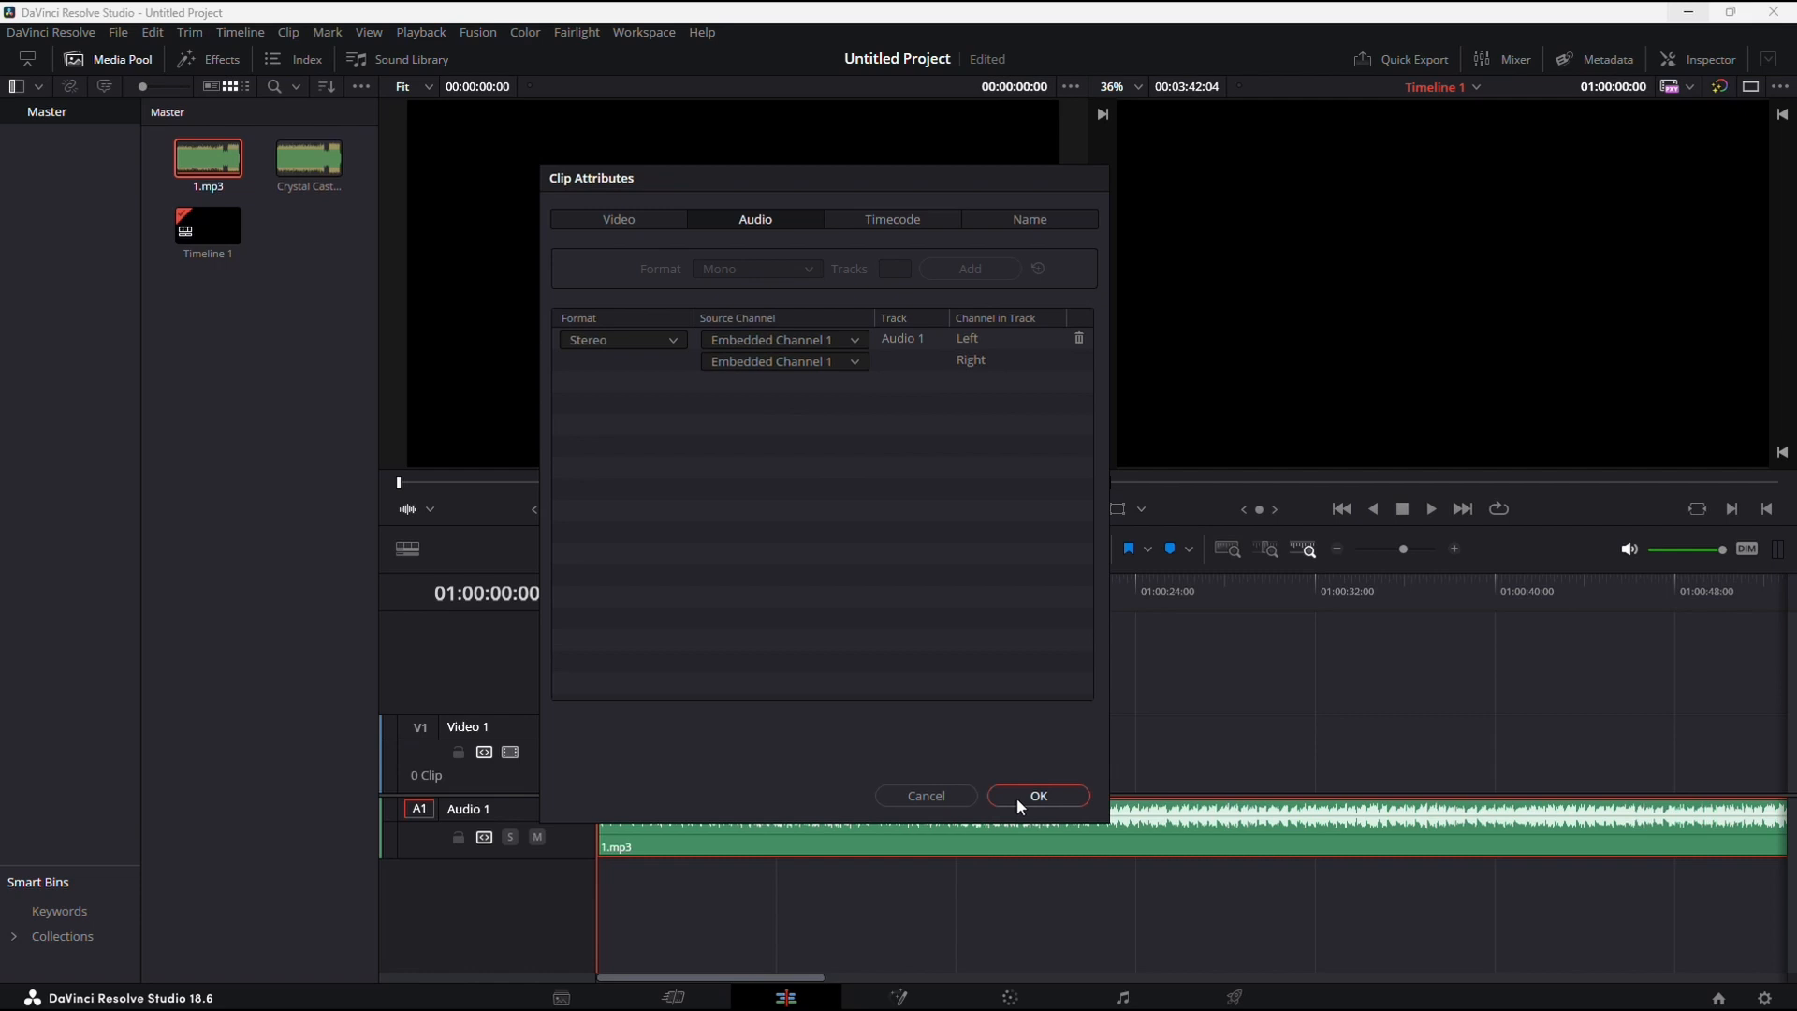
Step: Confirm the Clip Attributes change so 1.mp3 plays as stereo on the timeline
click(1037, 796)
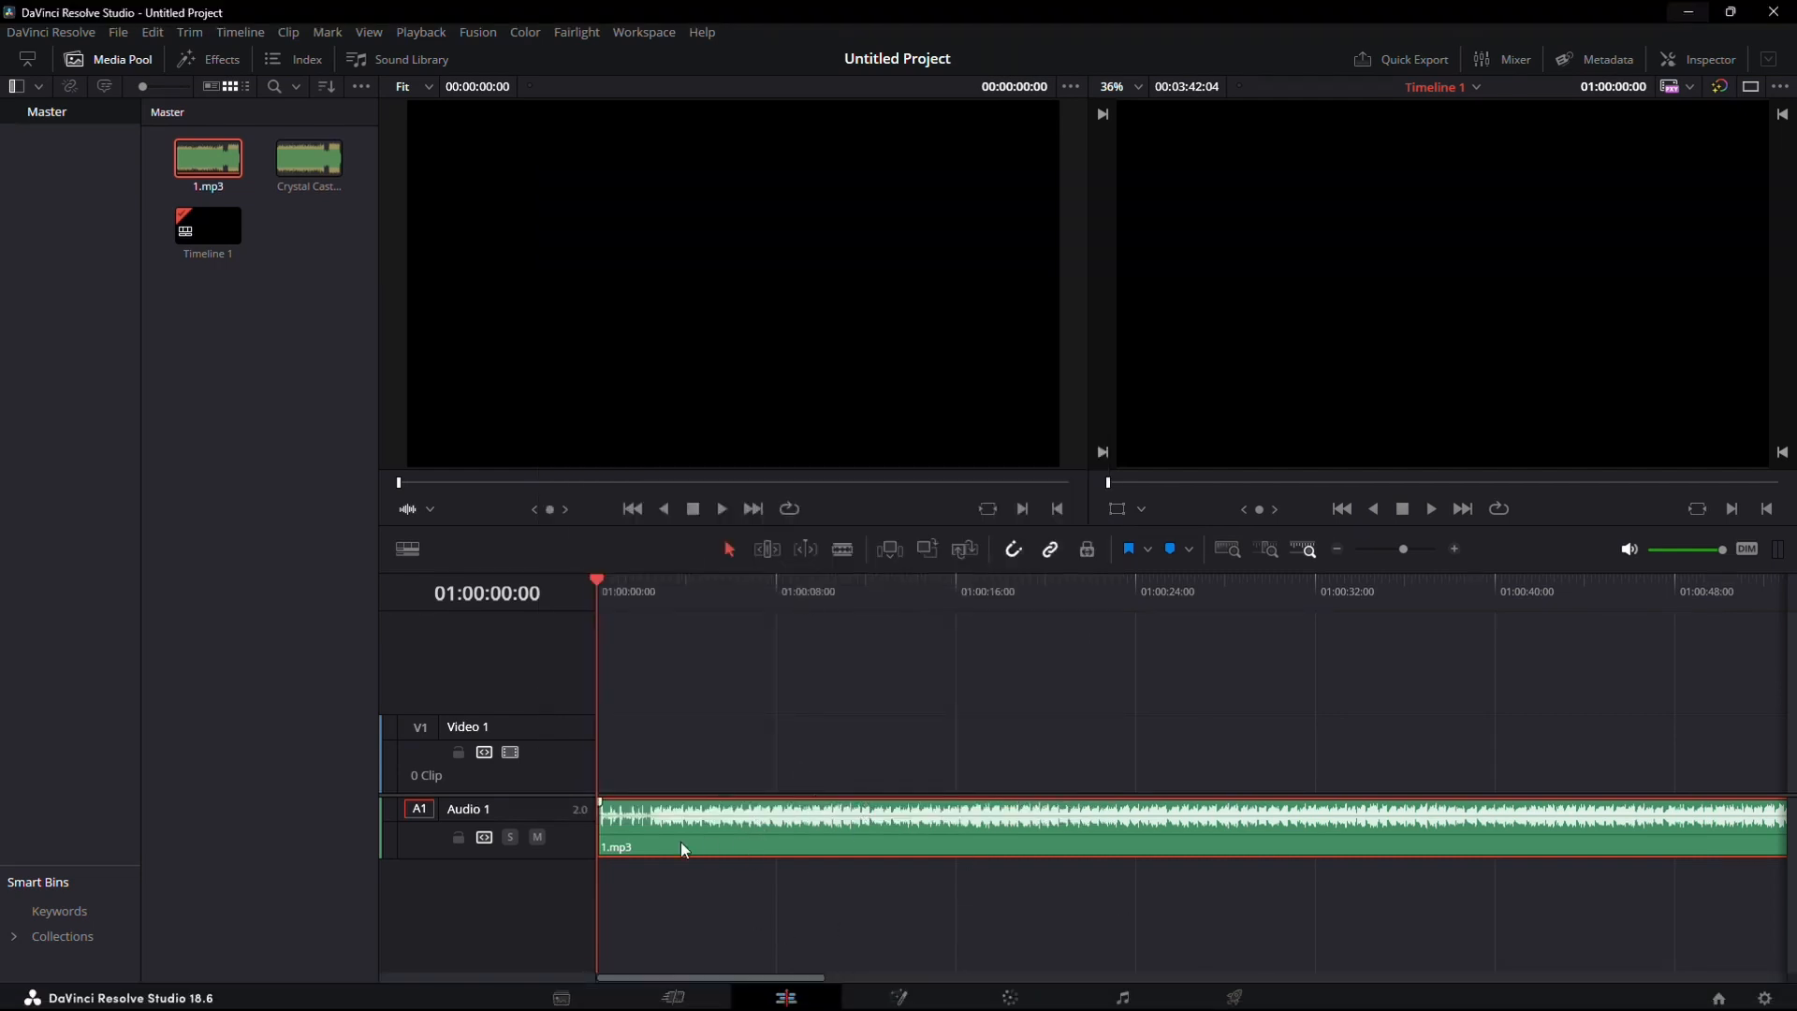
mouse_move(735, 867)
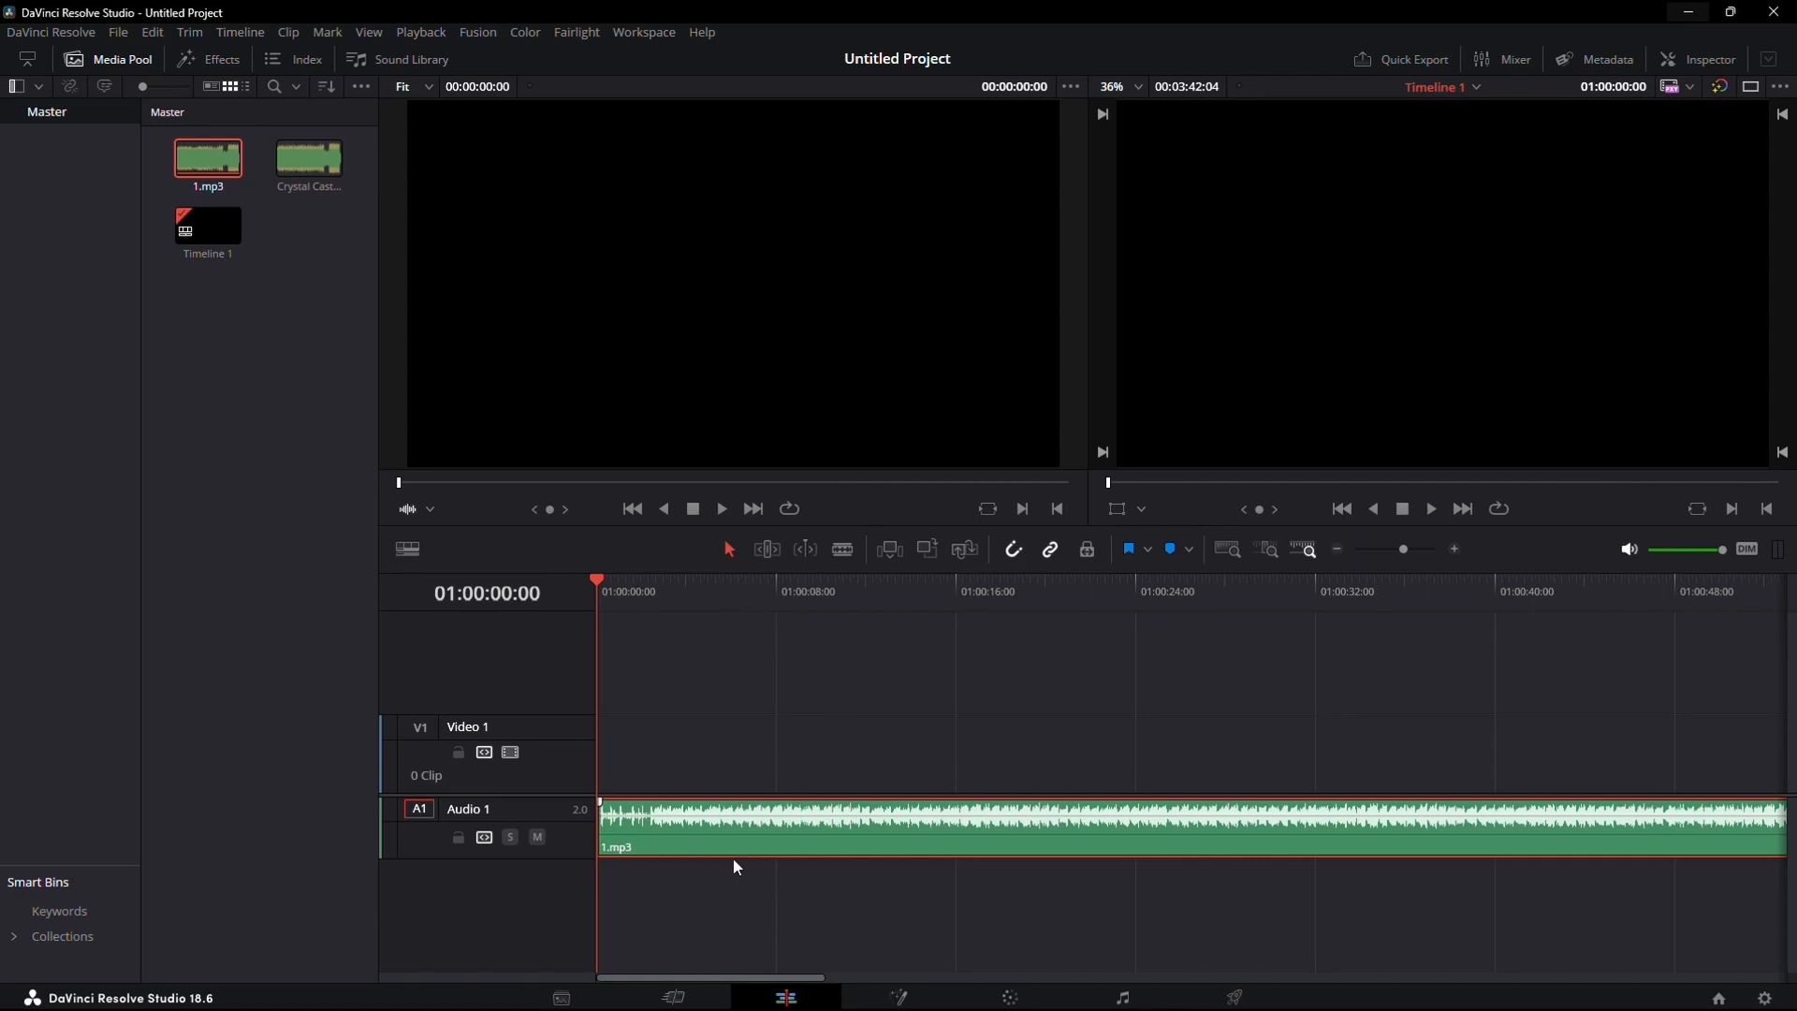